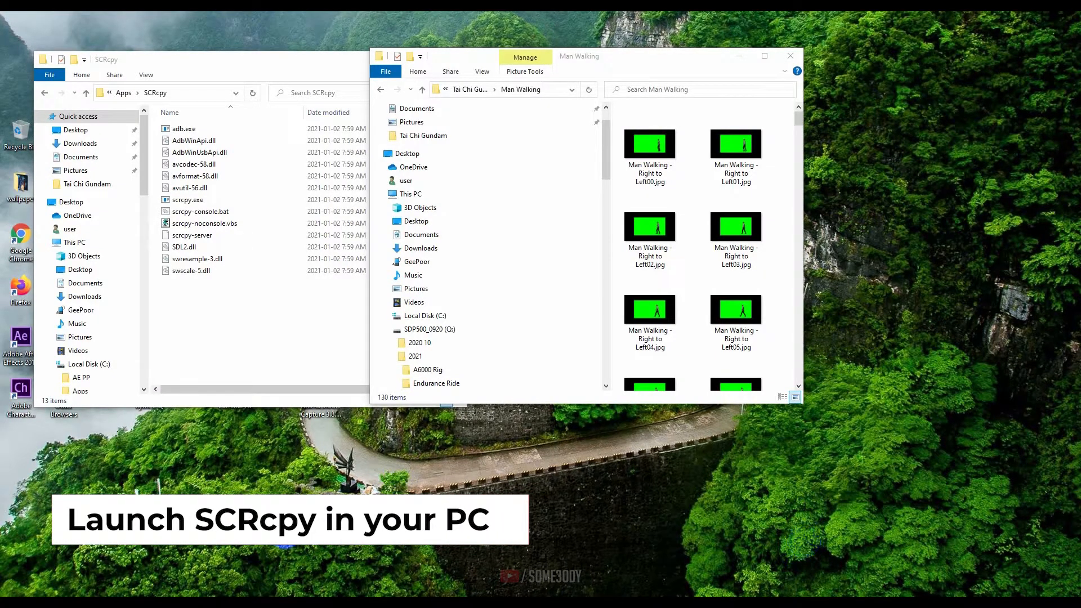
Run scrcpy-console.bat from the SCRcpy folder to mirror the phone's screen.
left_click(200, 211)
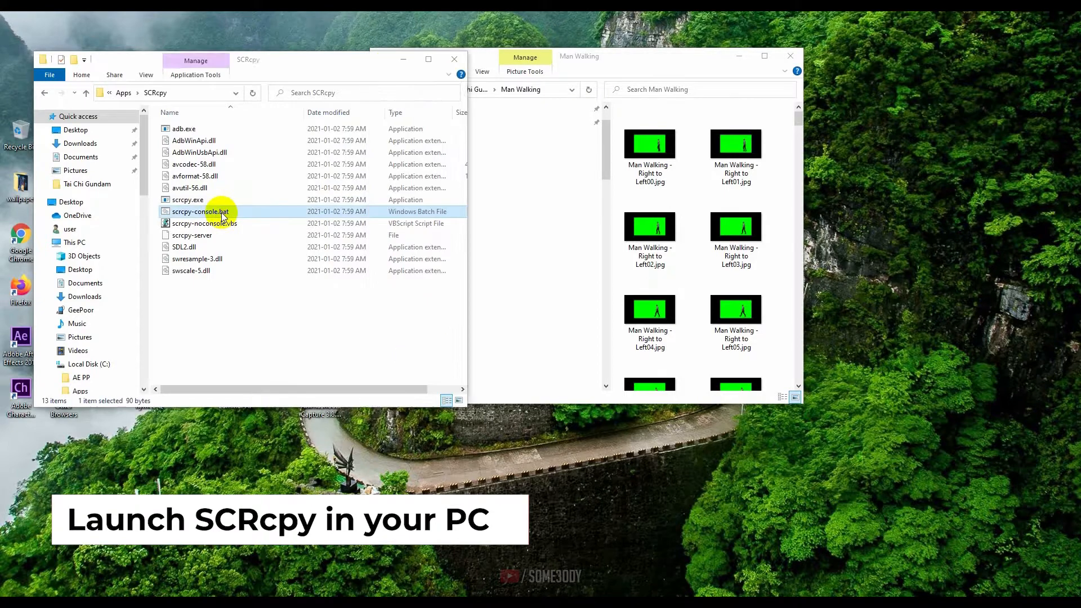
double_click(200, 212)
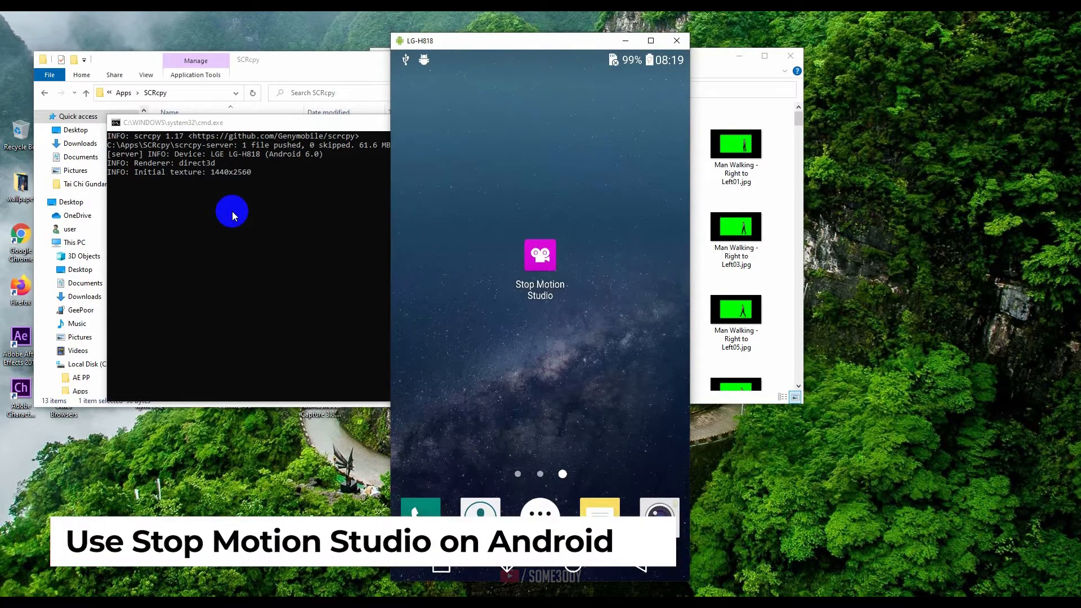
Launch Stop Motion Studio on the phone and start a New Movie's camera view.
left_click(540, 255)
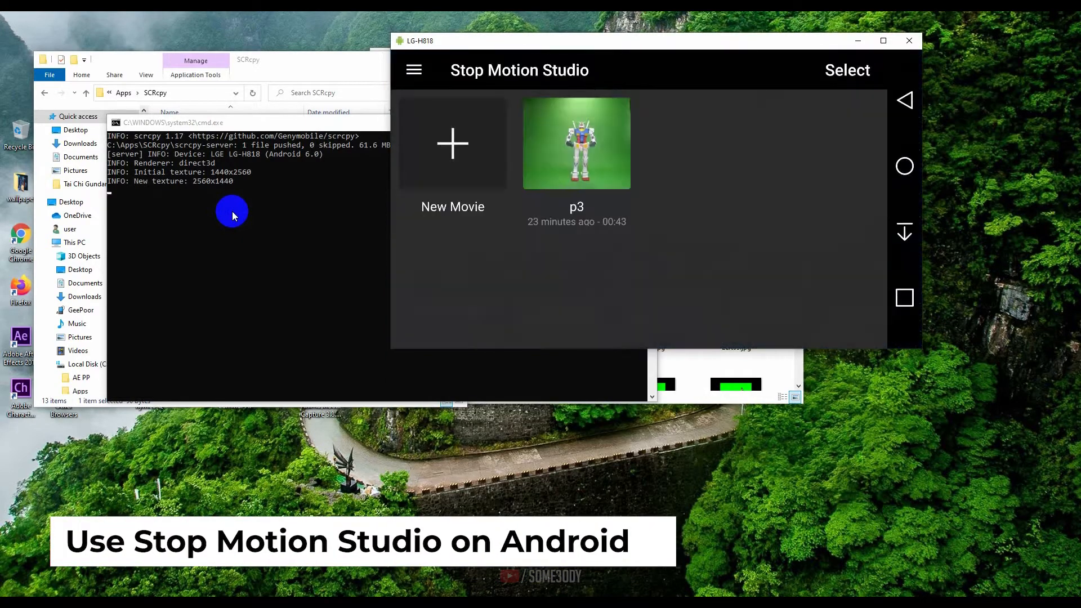
mouse_move(787, 24)
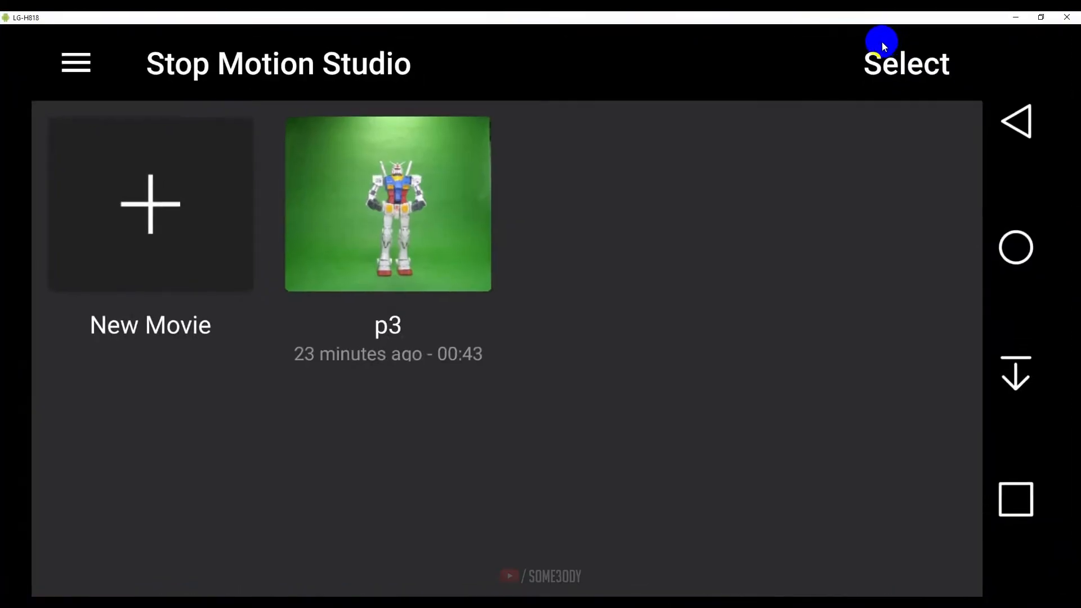
left_click(400, 209)
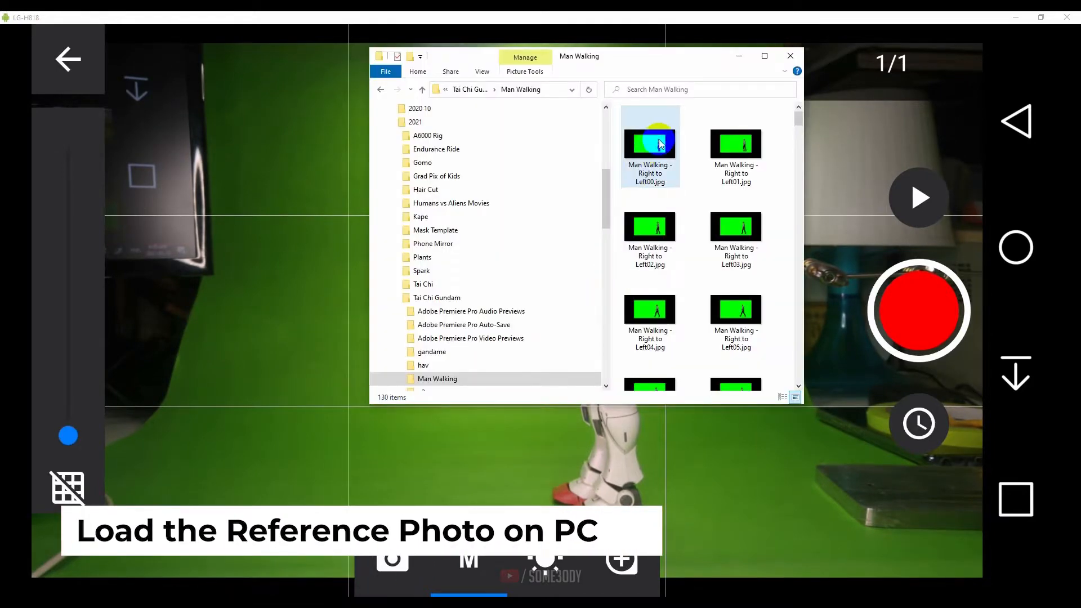
Open 'Man Walking - Right to Left00.jpg' in IrfanView as the reference image.
double_click(651, 144)
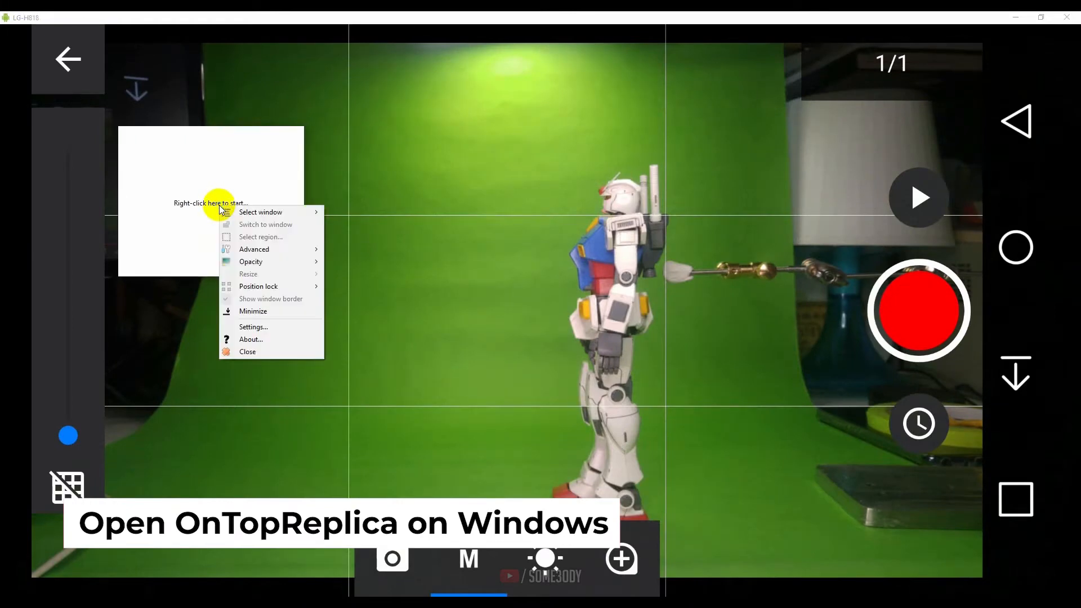
Mirror the IrfanView image window in OnTopReplica and crop the replica to the walking man.
left_click(261, 212)
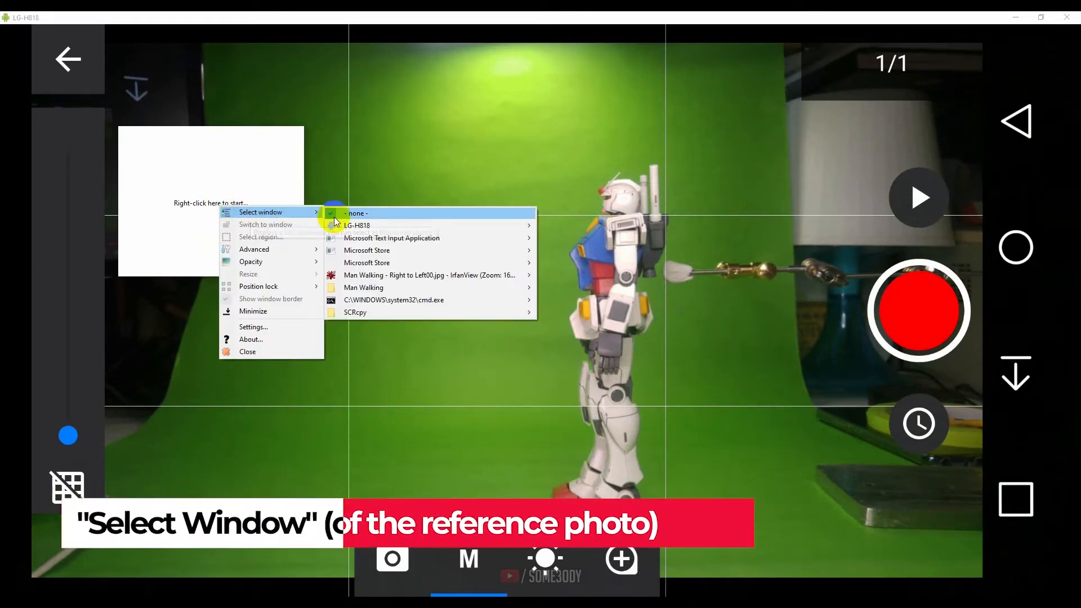
left_click(428, 275)
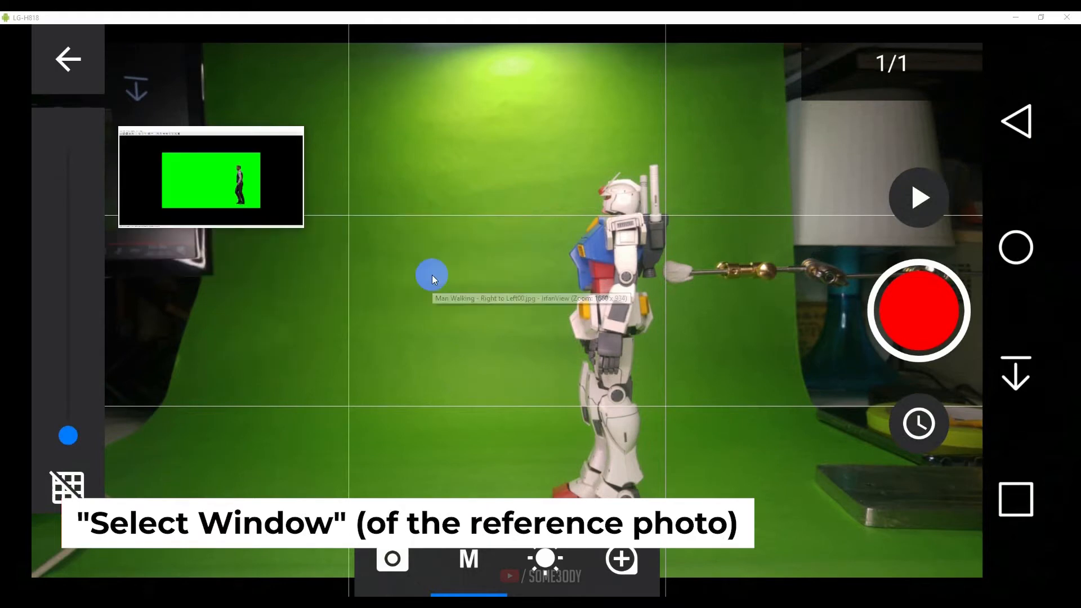
right_click(210, 180)
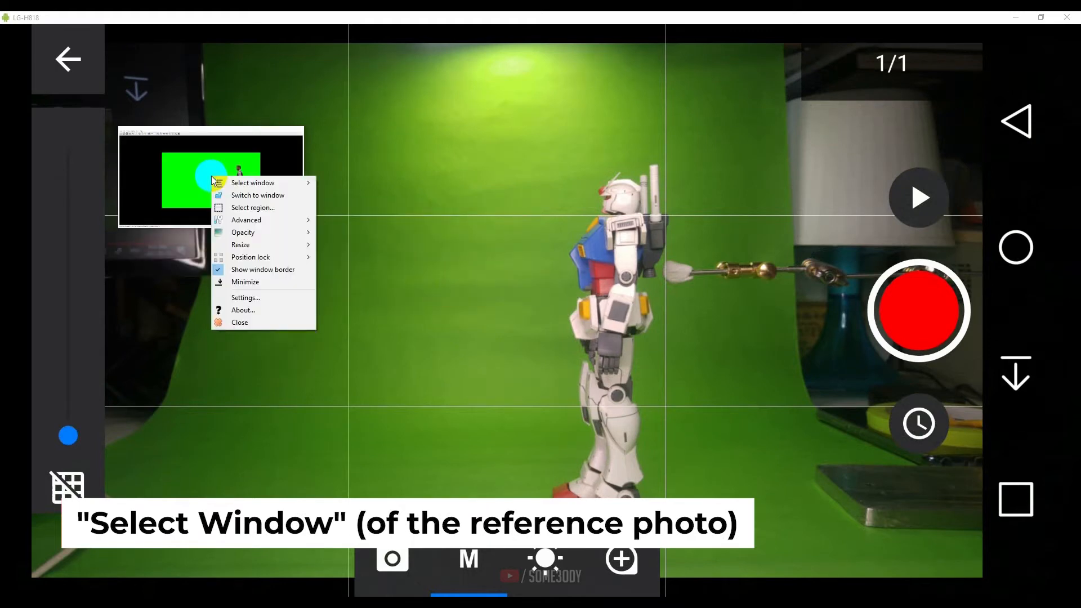
mouse_move(252, 208)
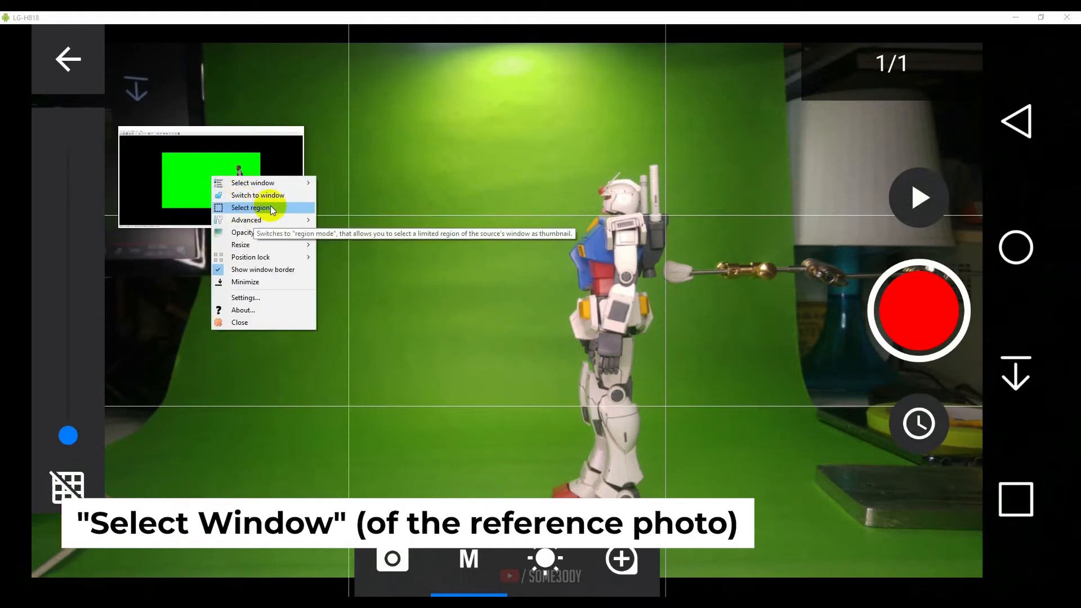
left_click(250, 208)
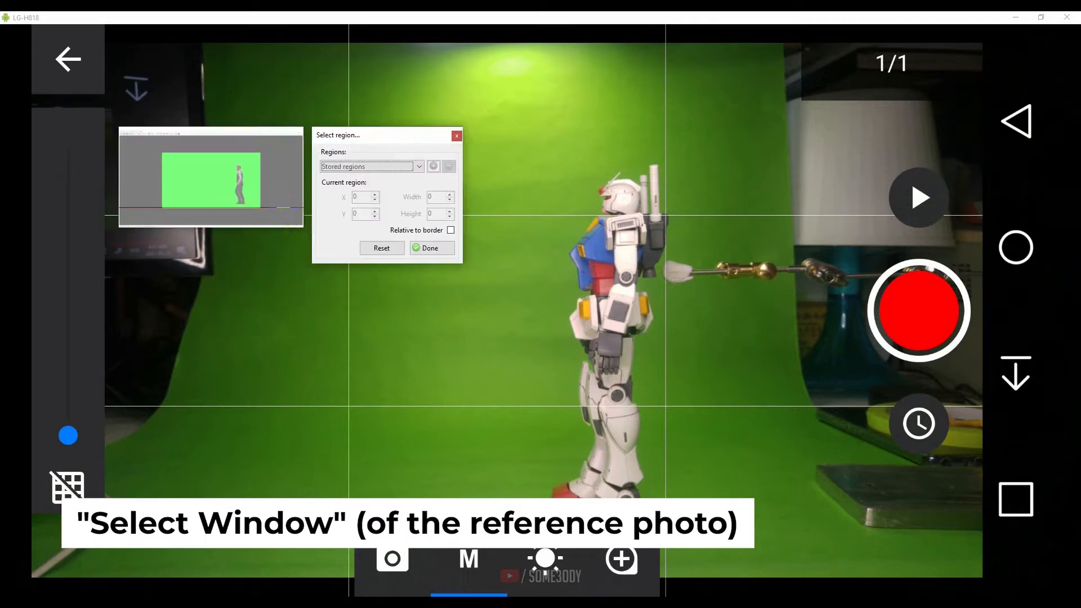
left_click_drag(234, 172, 259, 207)
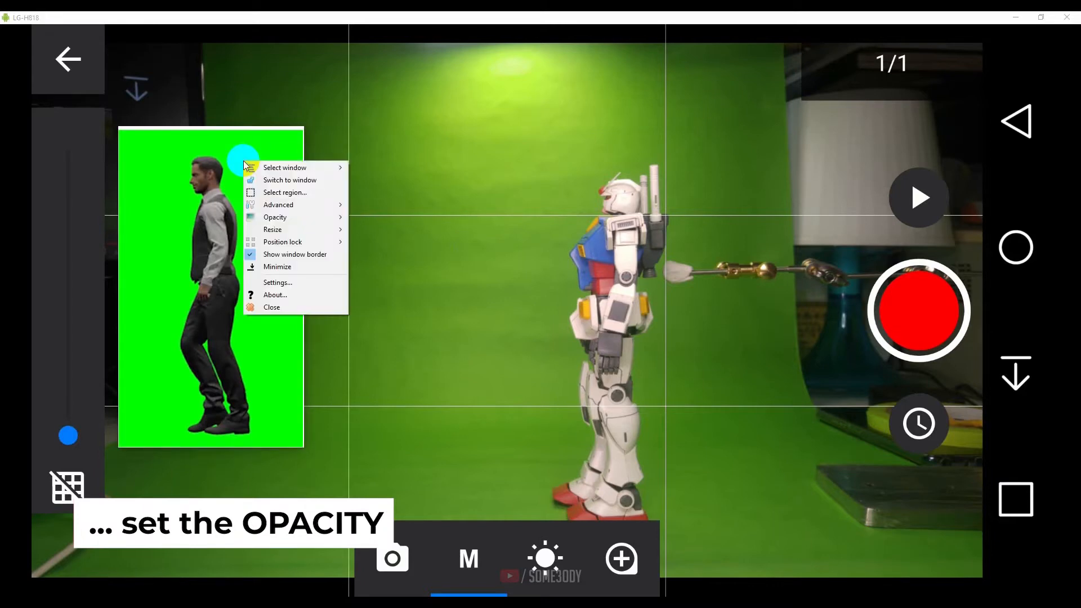
mouse_move(274, 217)
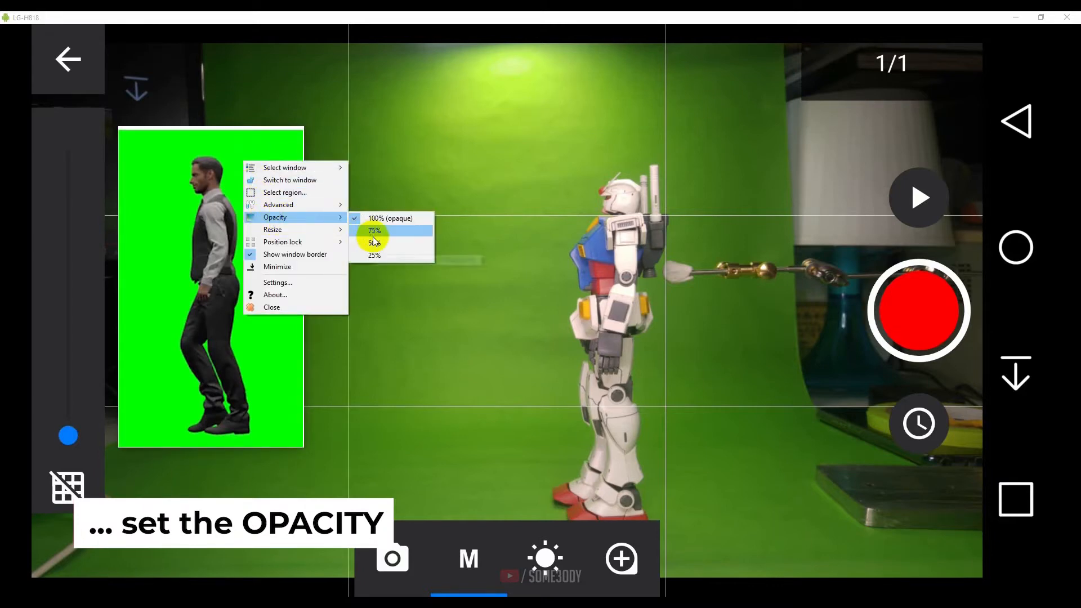
Set the overlay to 50% opacity and fit it beside the robot at matching height.
left_click(374, 242)
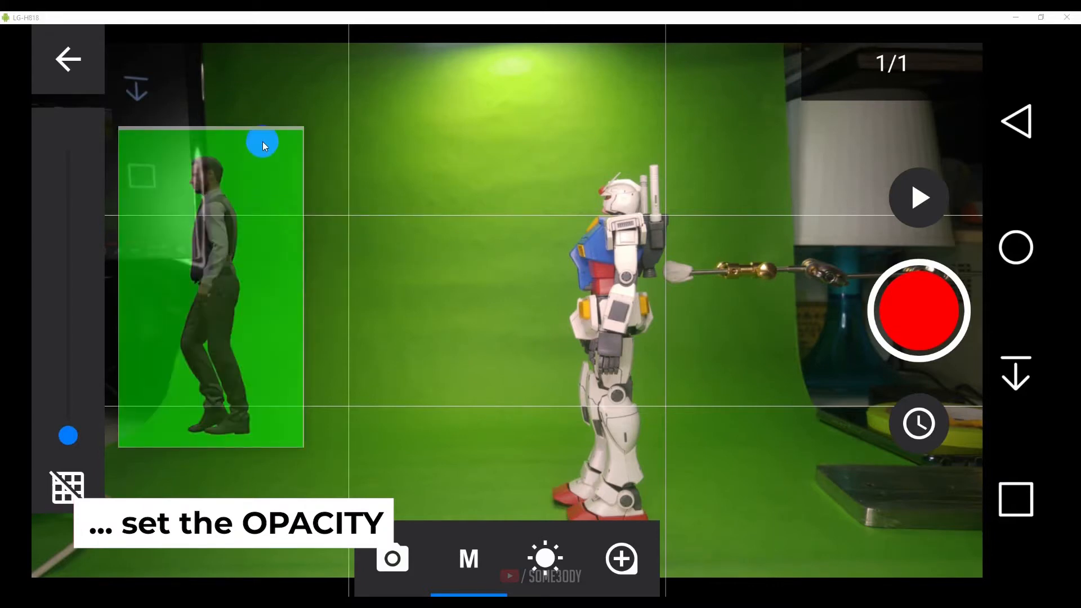
left_click_drag(263, 146, 496, 191)
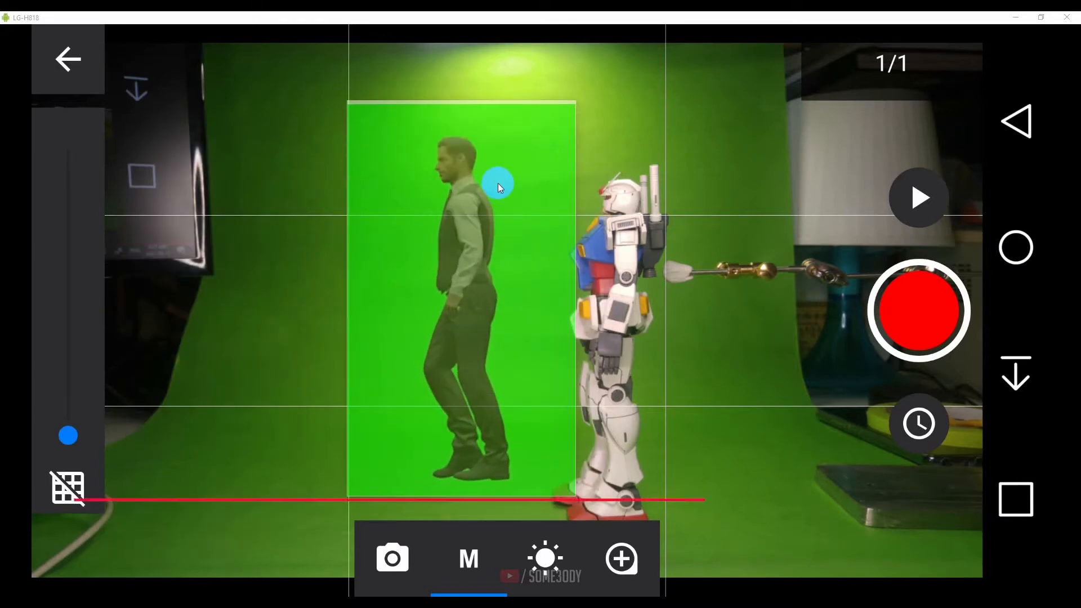
left_click_drag(496, 186, 519, 220)
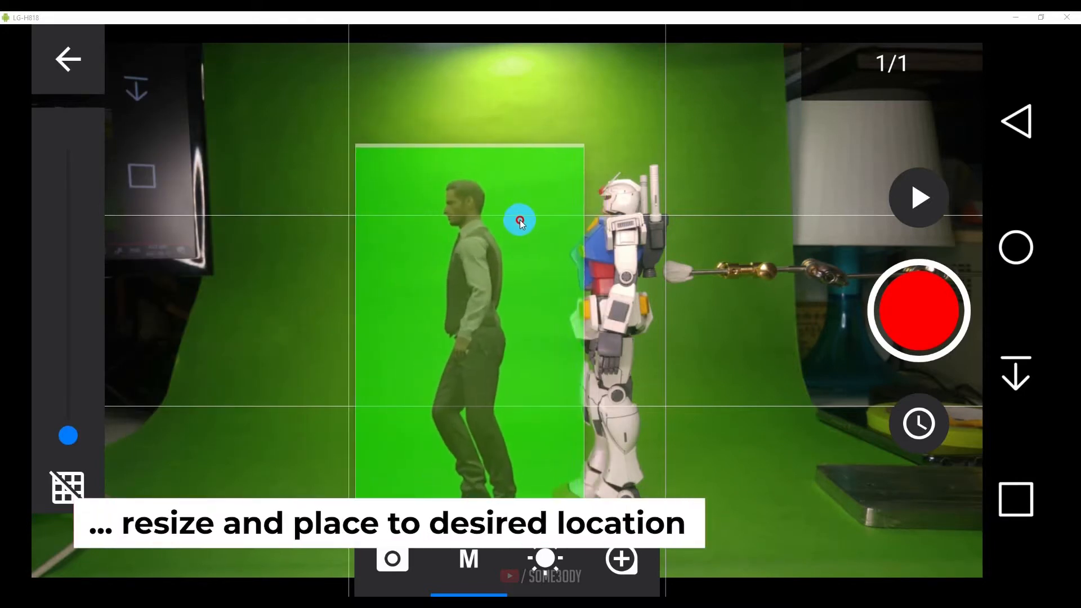
left_click_drag(519, 221, 327, 168)
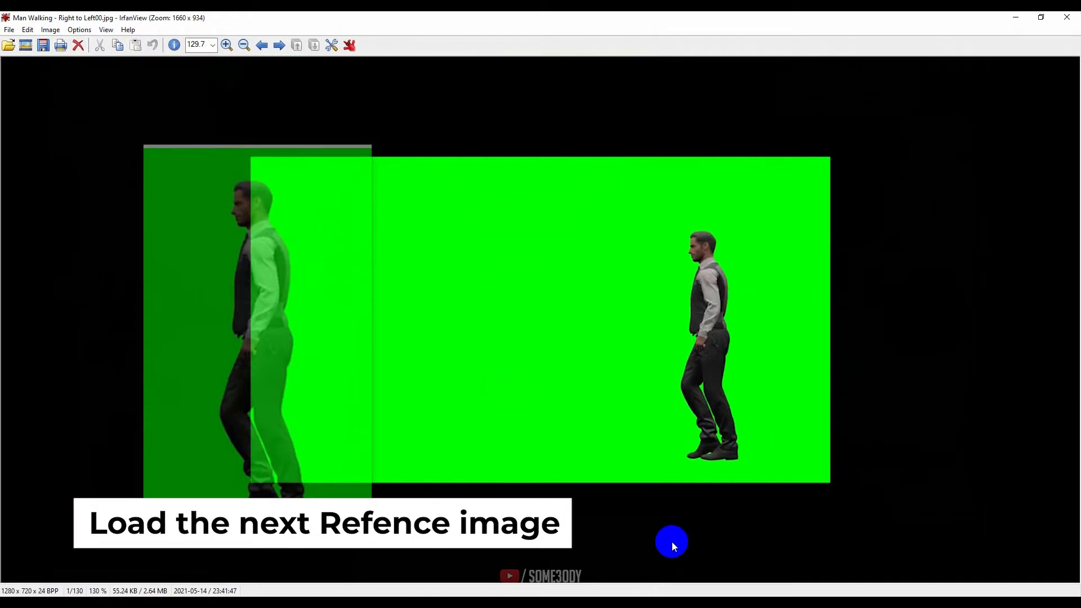
mouse_move(655, 273)
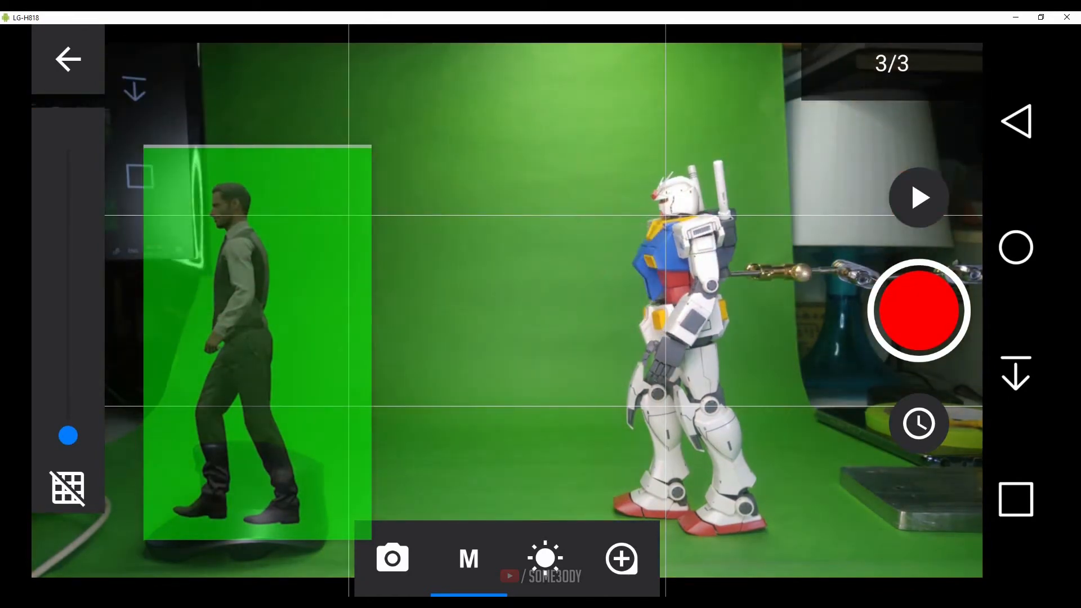
Capture four more frames of the reposed robot, reaching five frames.
left_click(919, 310)
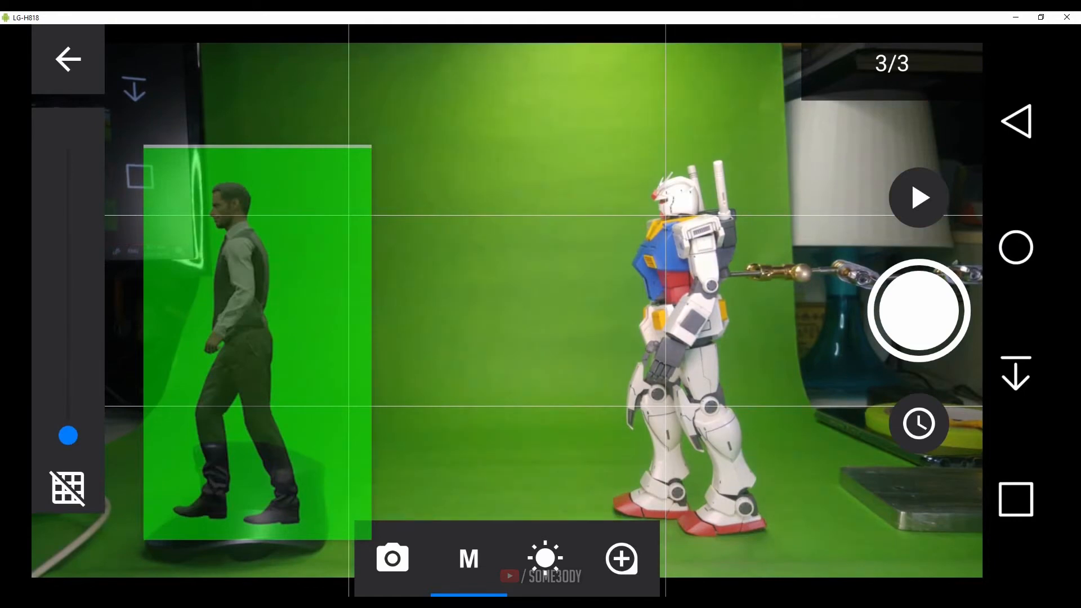
left_click(919, 311)
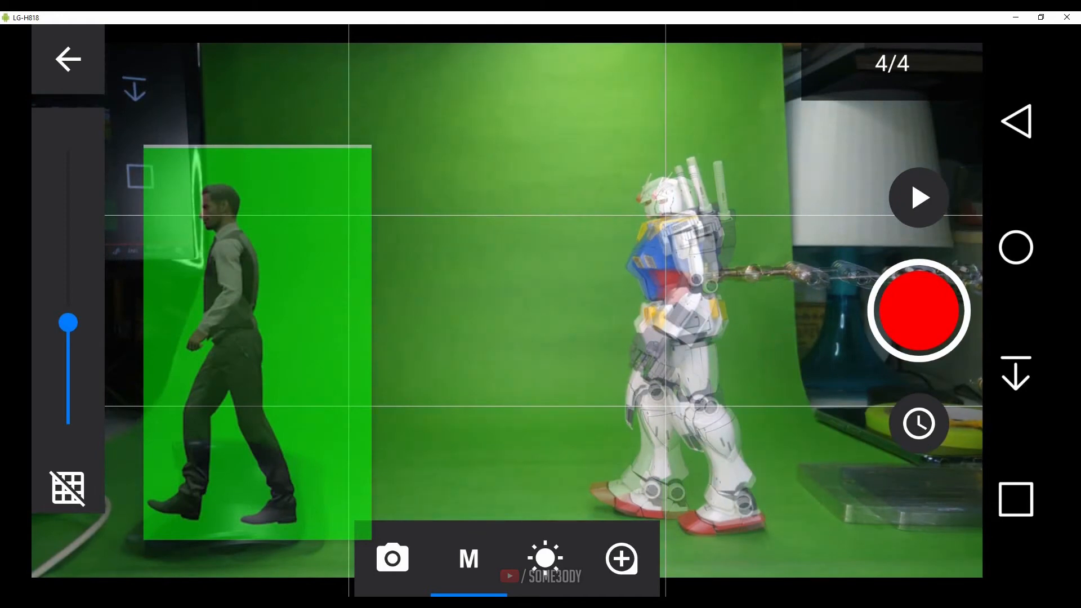
left_click(920, 309)
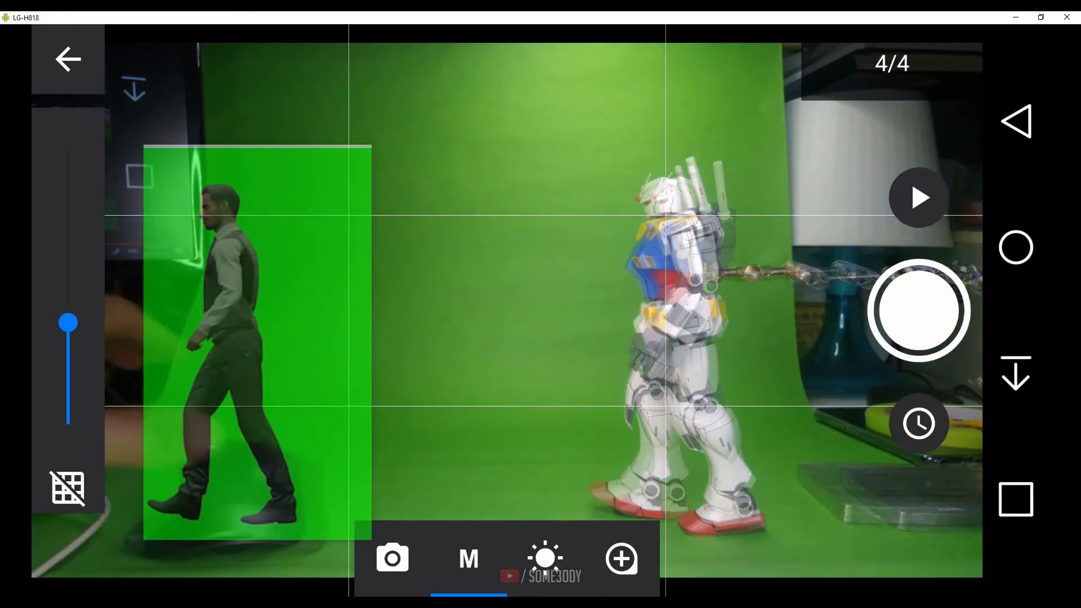
left_click(918, 310)
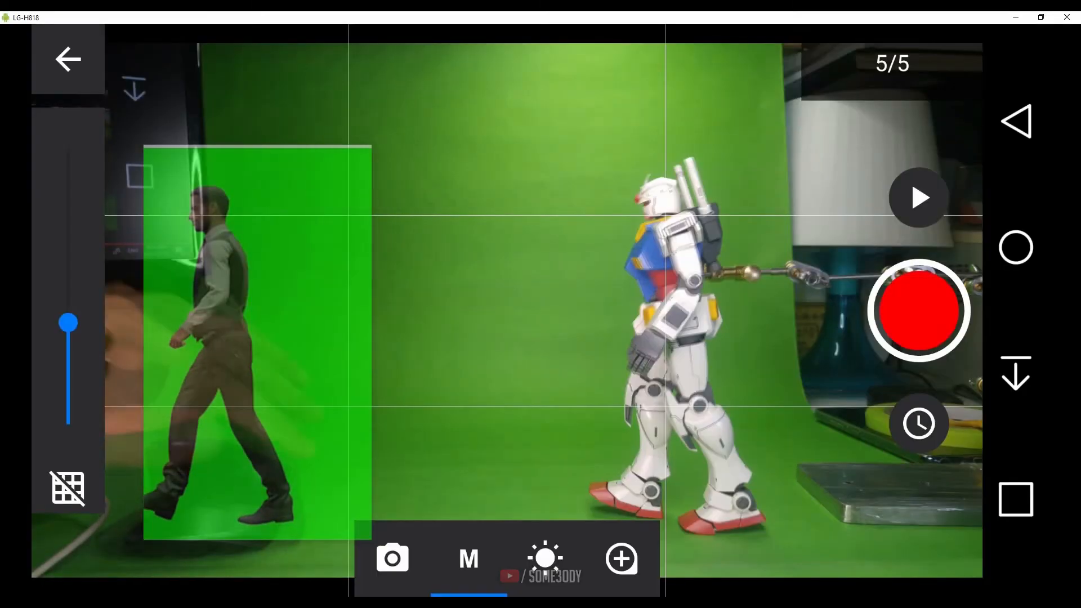
Select a new region around the walking man's next pose for the overlay.
right_click(279, 318)
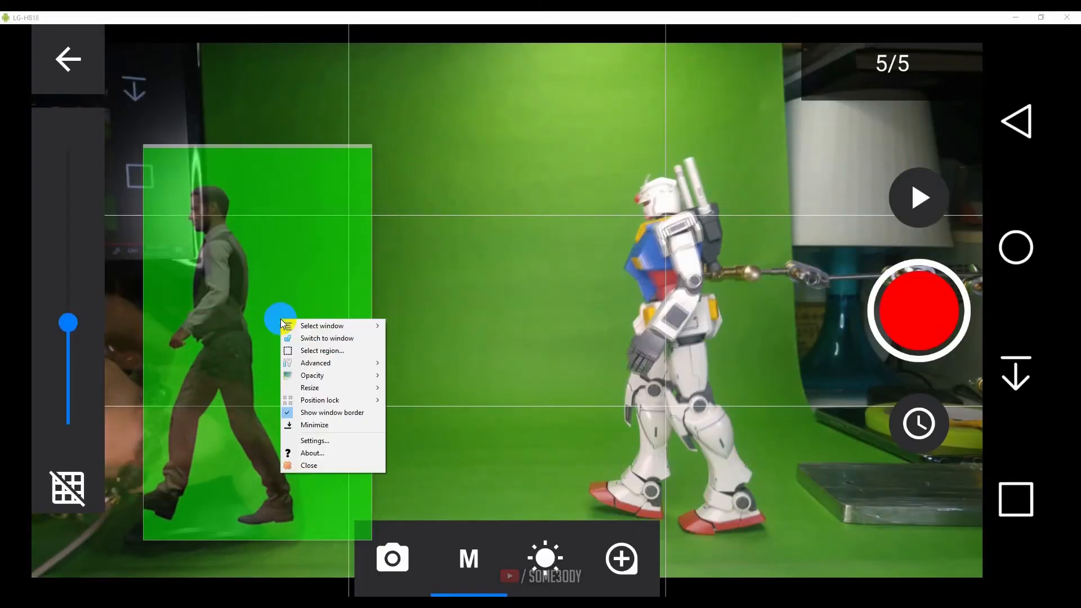
left_click(322, 350)
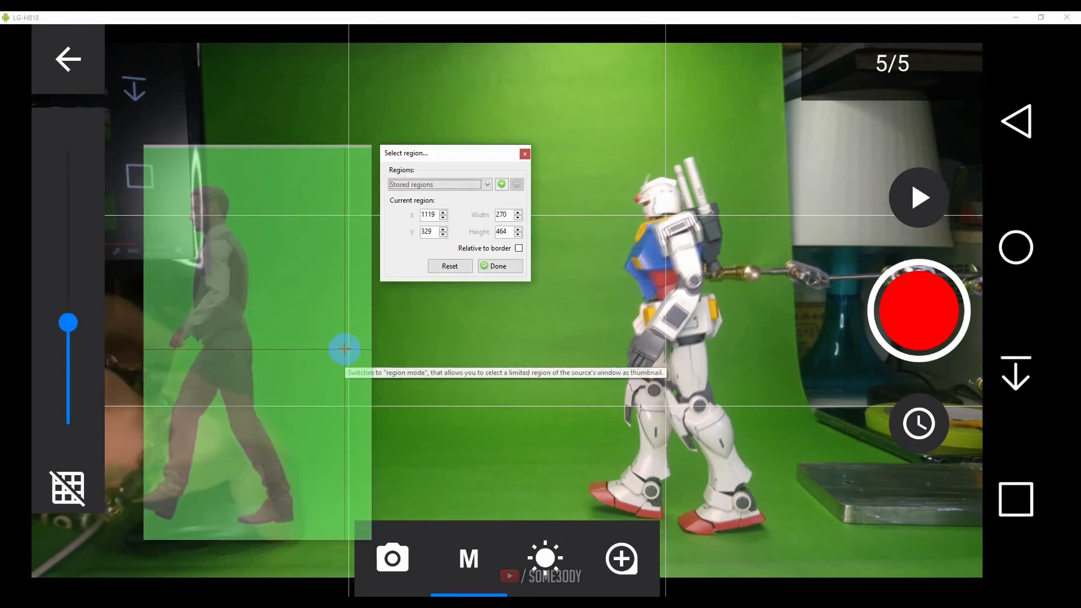
left_click(449, 266)
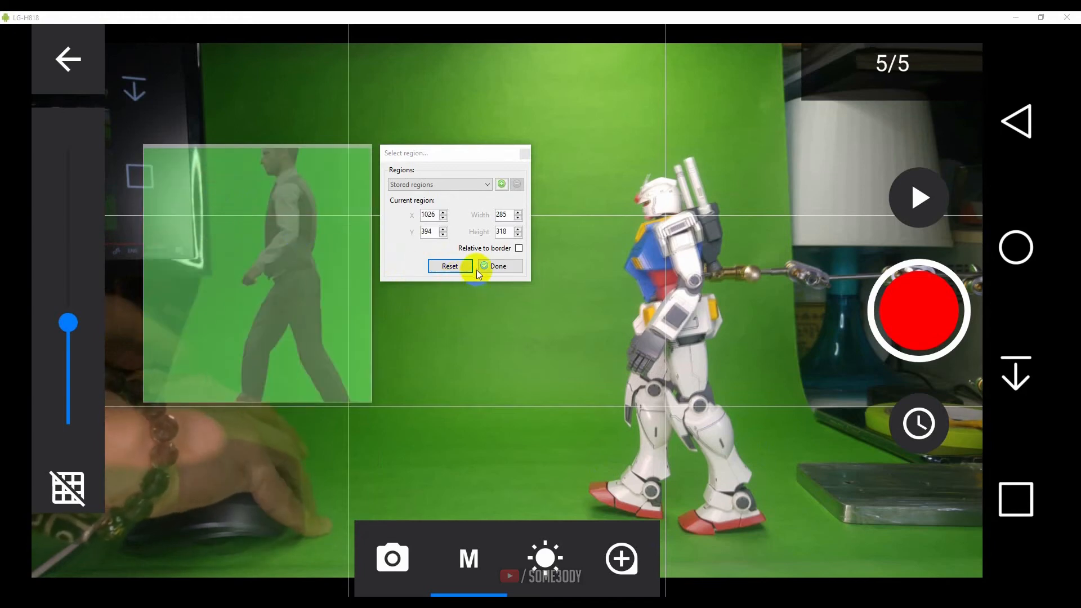
left_click(451, 266)
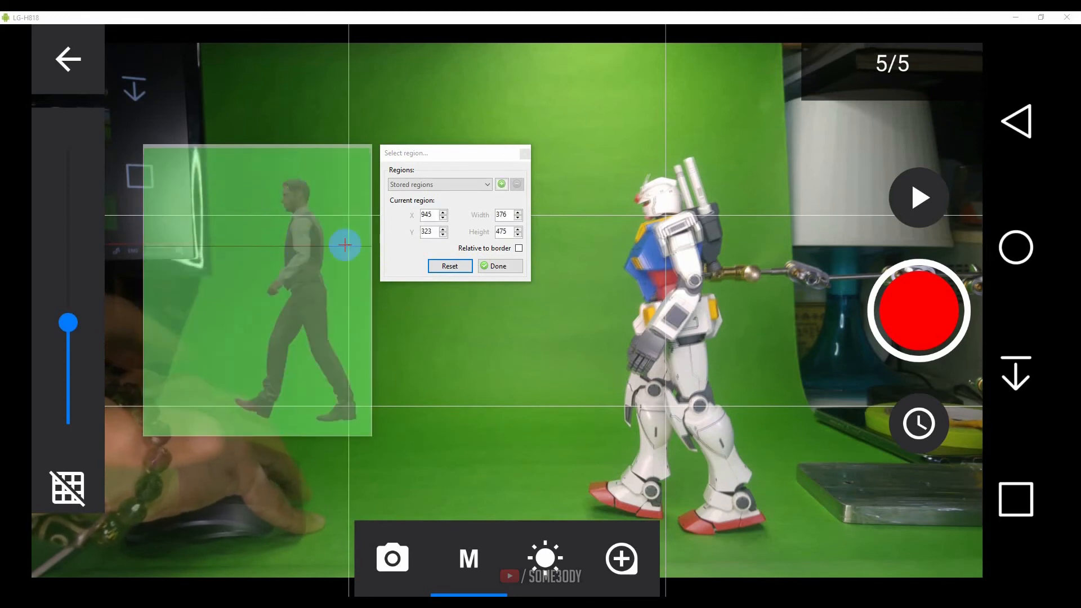
left_click(499, 265)
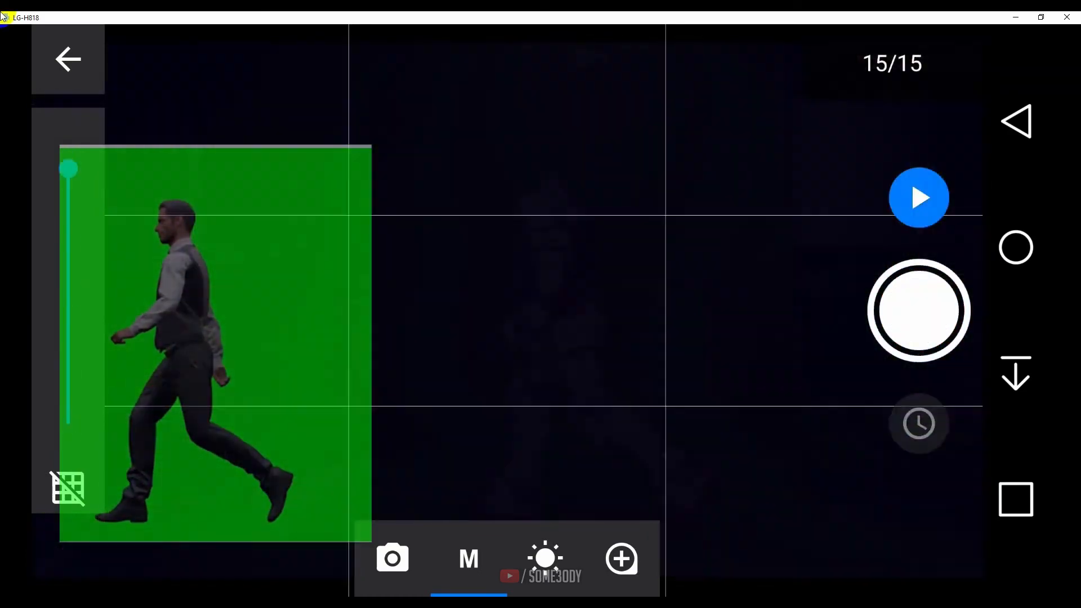
Capture four more posed frames of the walking robot, reaching 24 frames.
left_click(918, 311)
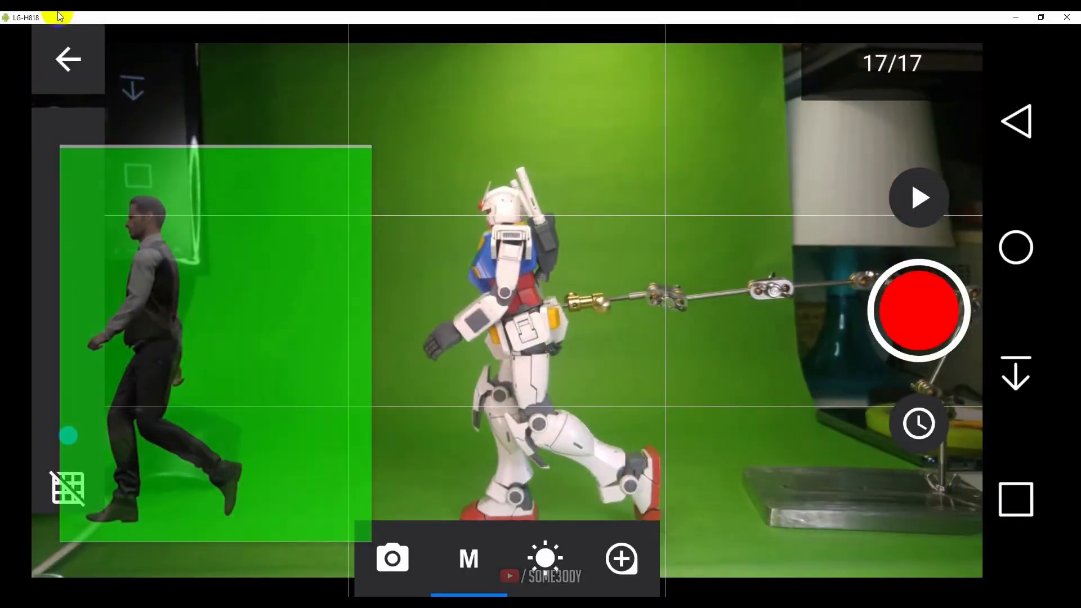
left_click(919, 309)
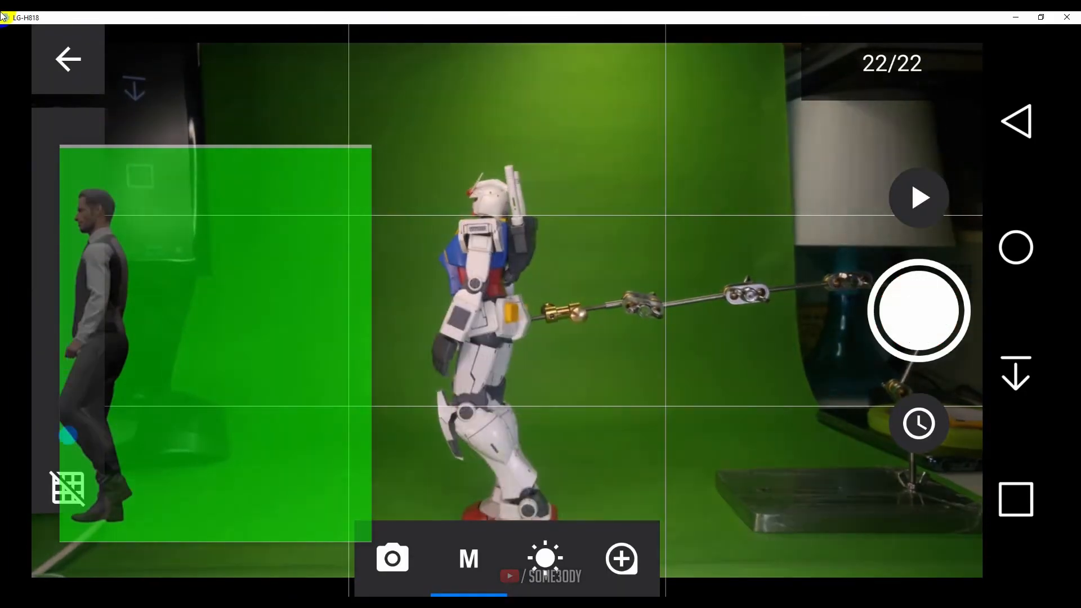
left_click(918, 311)
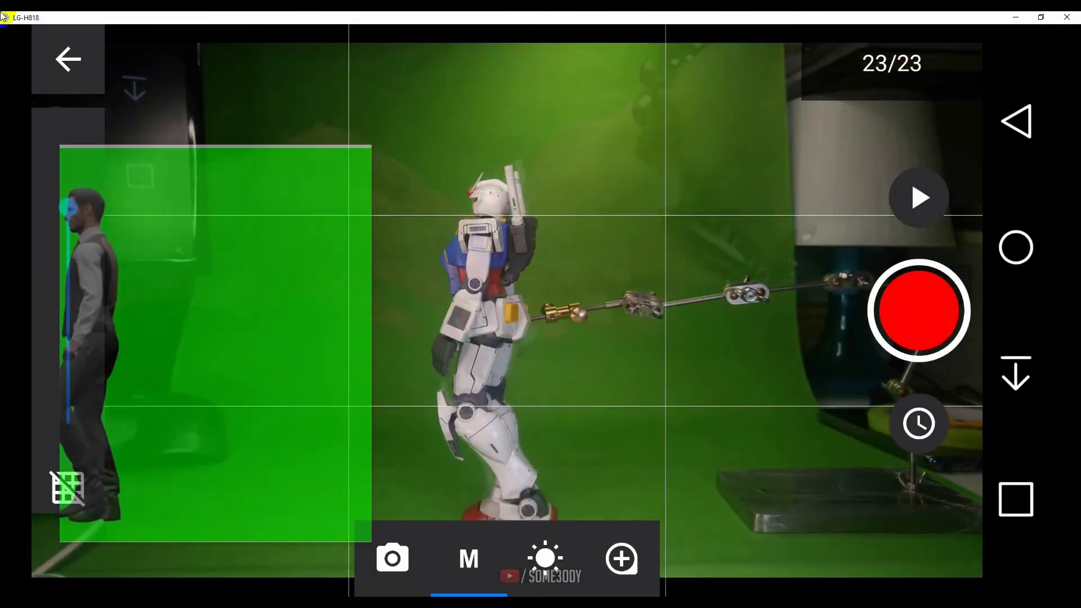
left_click(919, 310)
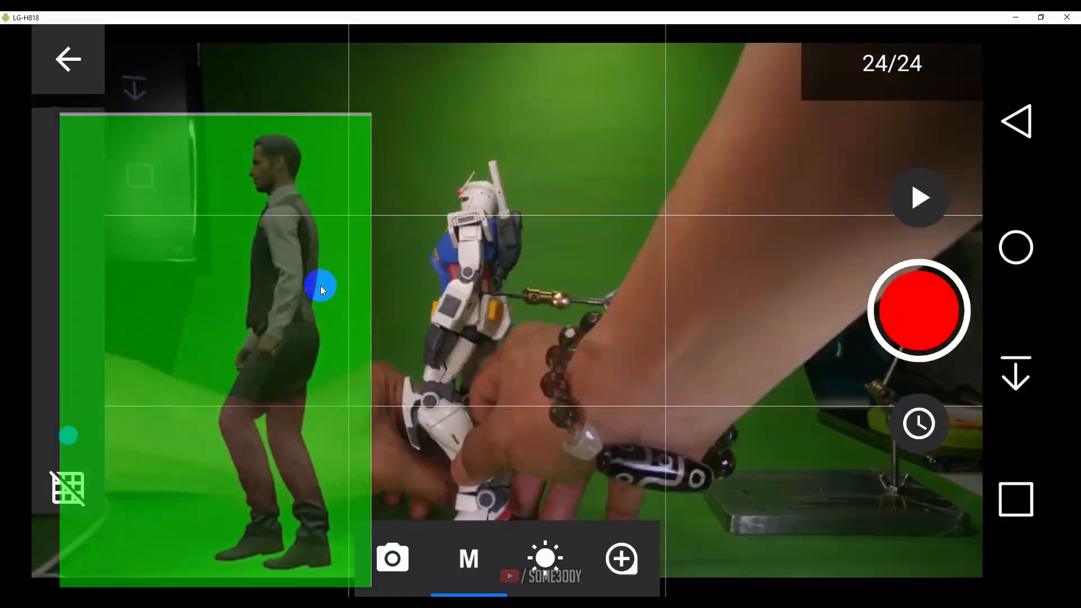